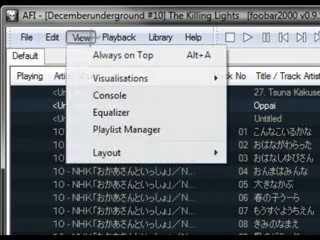
Bring up the Quick Setup layout options from the View menu
{"action": "left_click", "coordinate": [72, 128]}
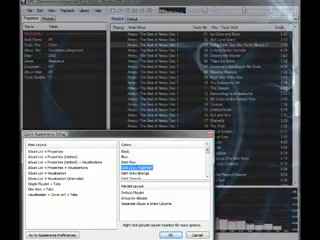
Apply the green-on-black colour scheme from Quick Setup's colour list
{"action": "left_click", "coordinate": [136, 150]}
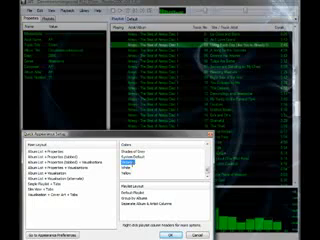